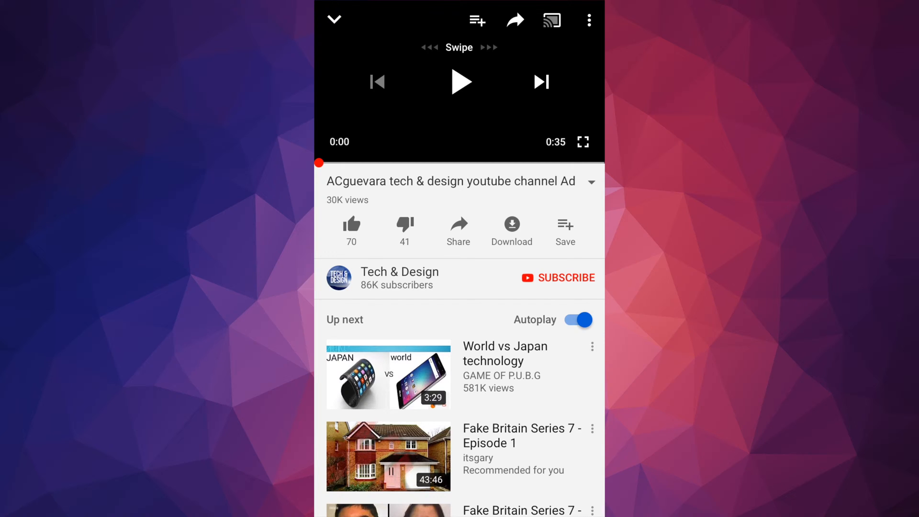
Play the channel ad video and pause it at 0:03.
left_click(460, 82)
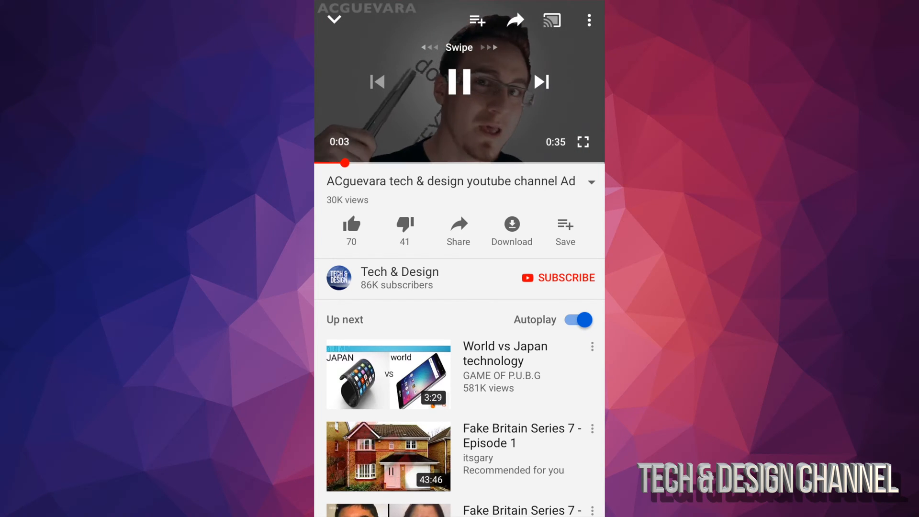
left_click(459, 82)
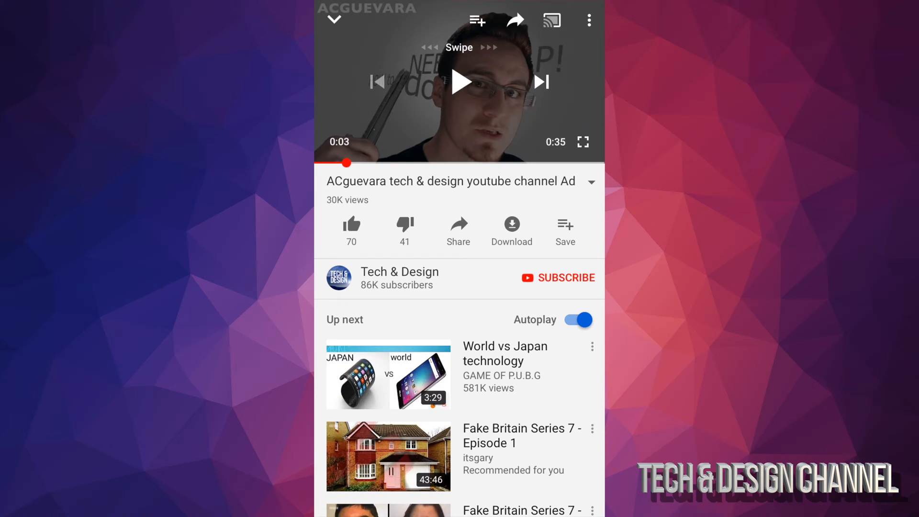
left_click(588, 20)
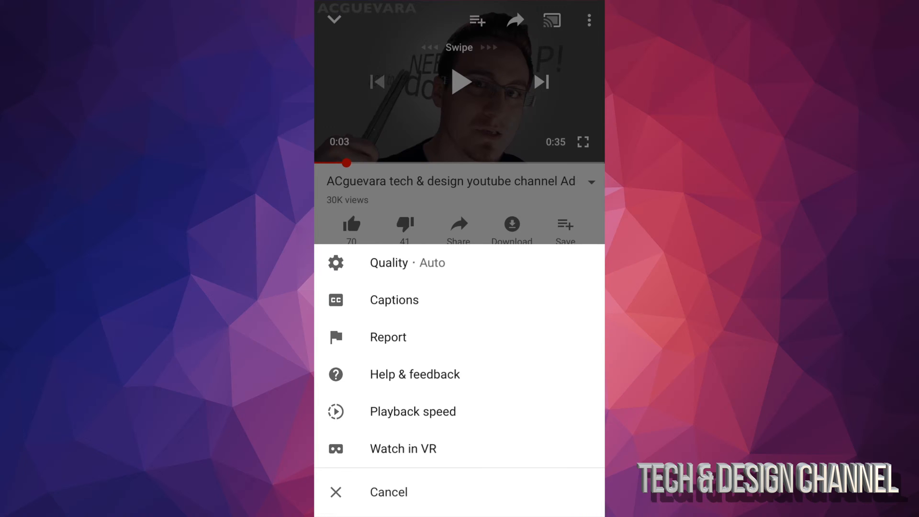
left_click(413, 411)
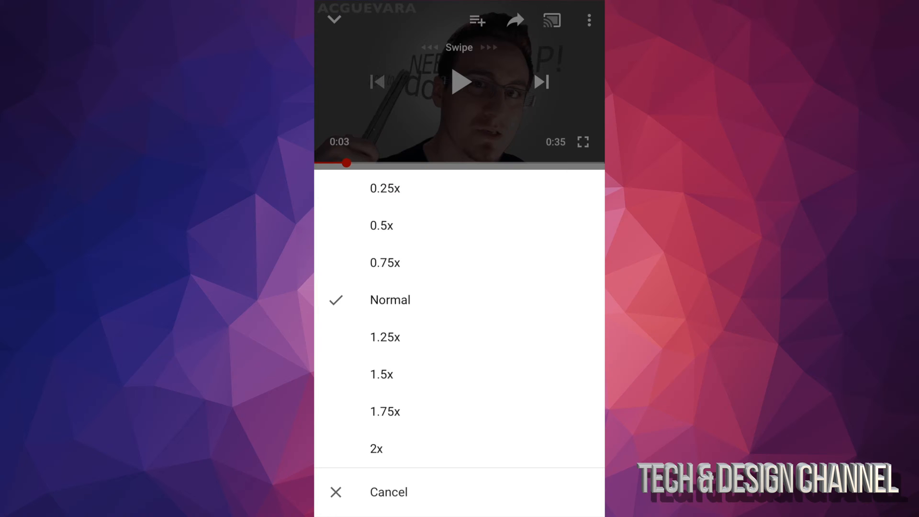
left_click(388, 492)
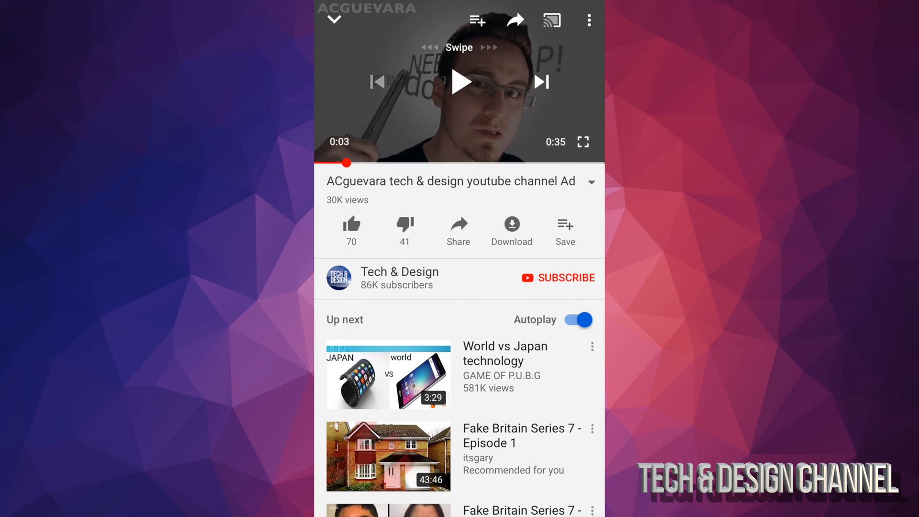
Resume the video and pause it again at 0:13.
left_click(459, 82)
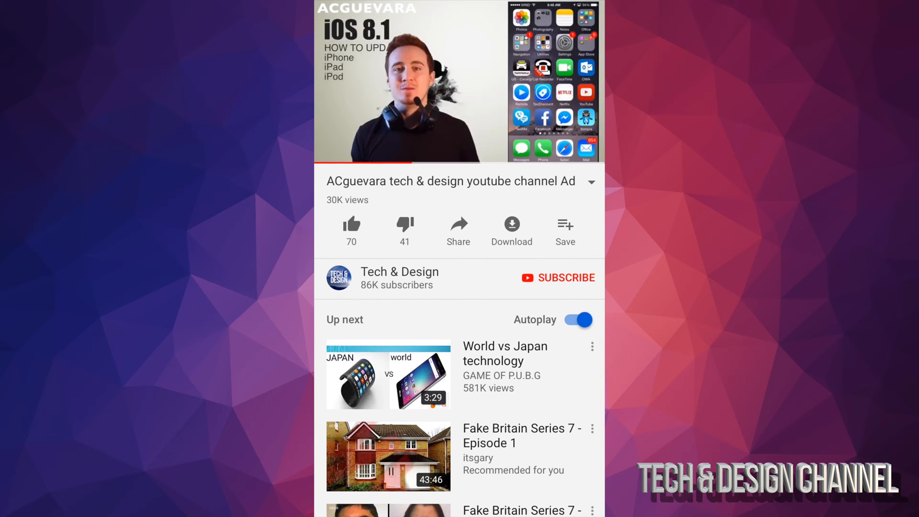
left_click(459, 81)
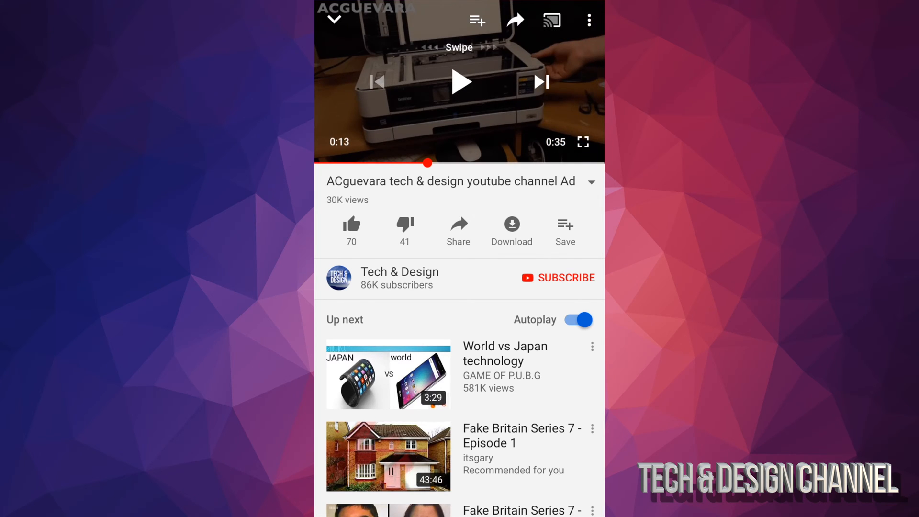
Set playback speed to 2x from the ⋮ menu and resume the video.
left_click(588, 19)
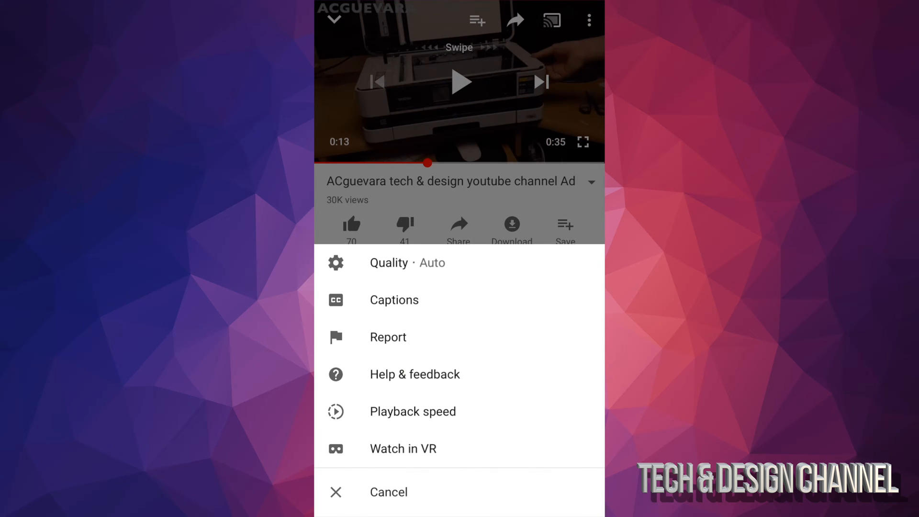
left_click(411, 411)
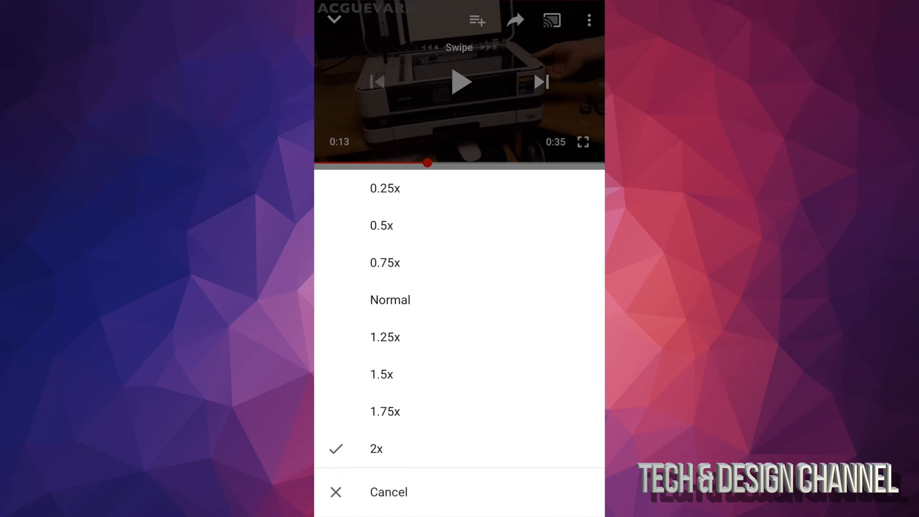
left_click(388, 492)
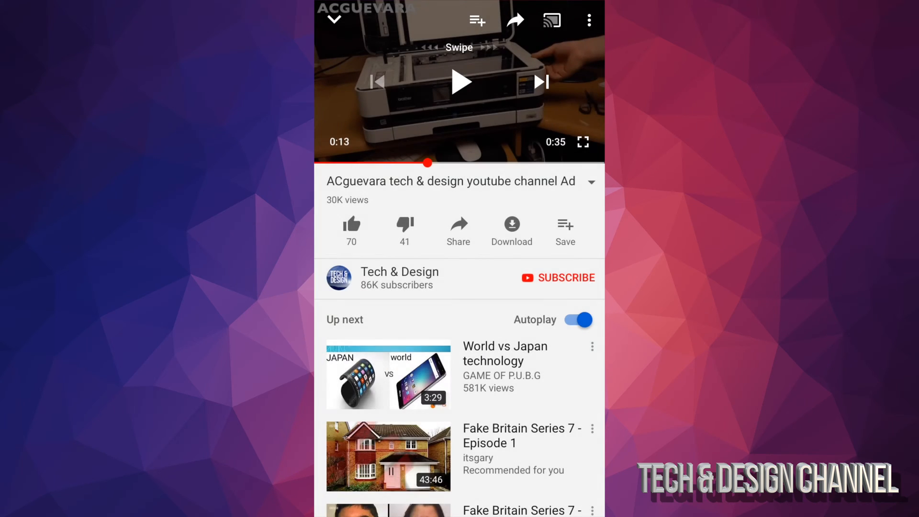
left_click(459, 81)
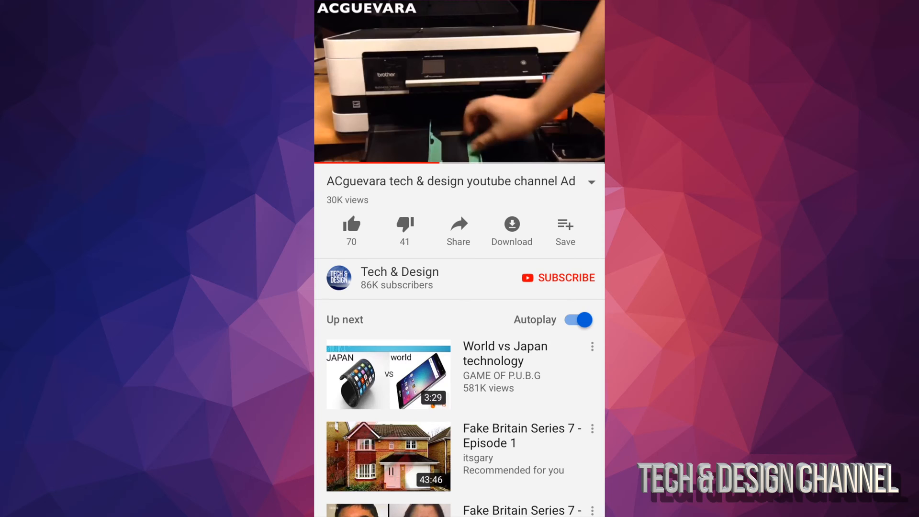
Show the controls and reopen the ⋮ menu's Playback speed choices for 0.5x.
left_click(460, 81)
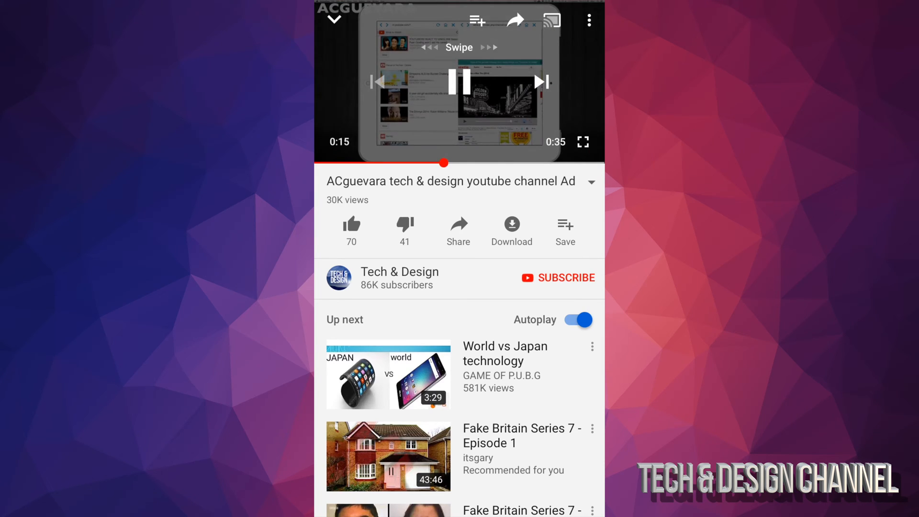
left_click(589, 21)
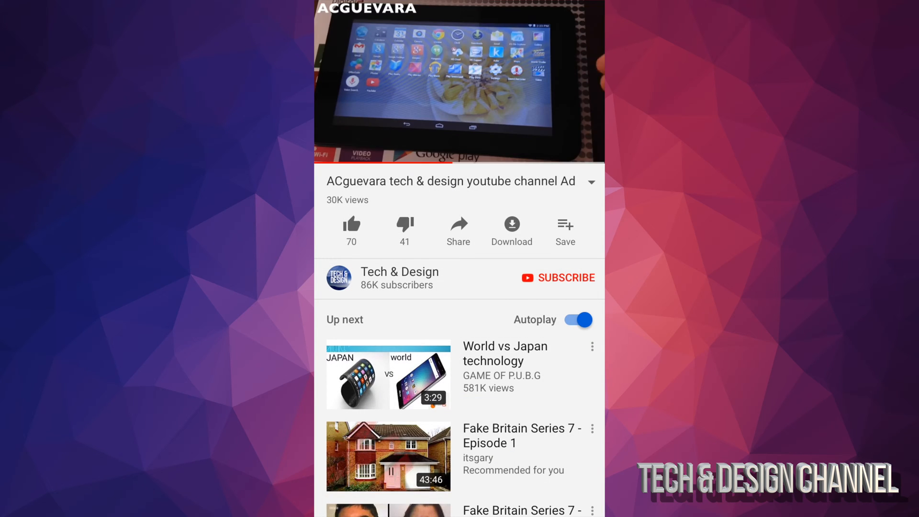
left_click(589, 19)
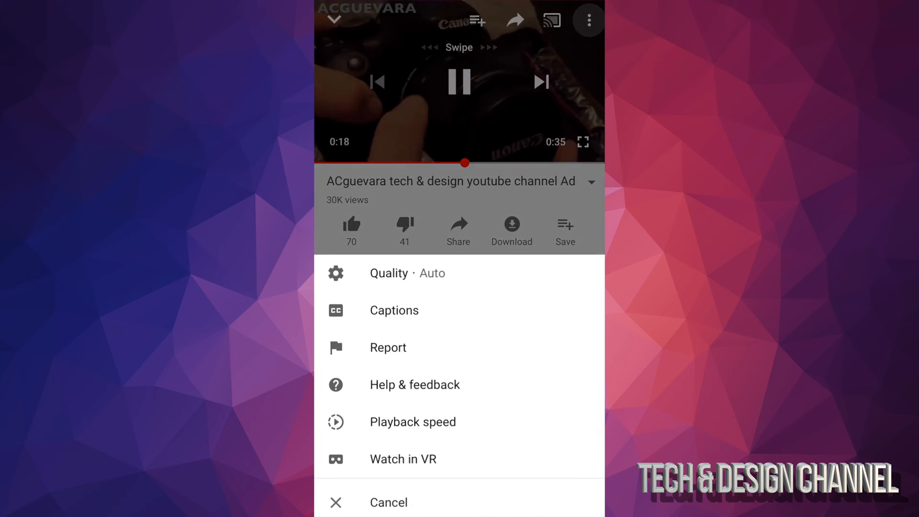
left_click(412, 421)
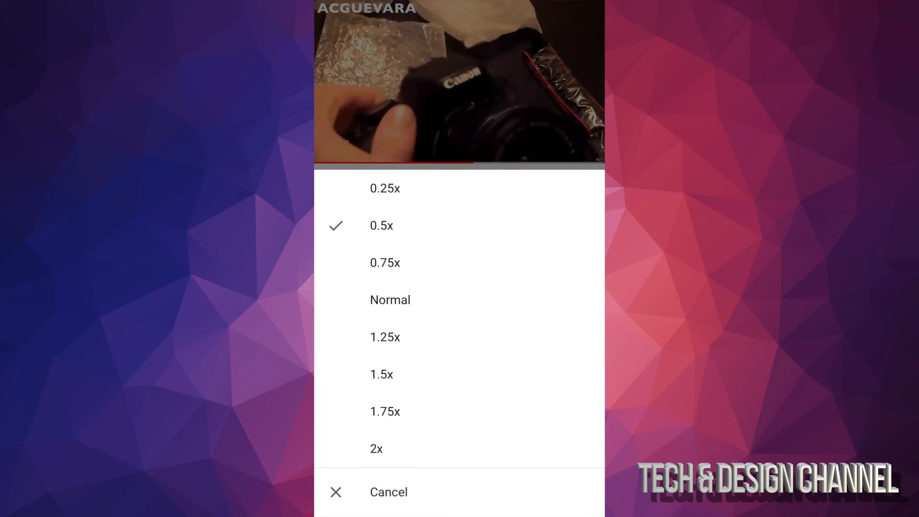